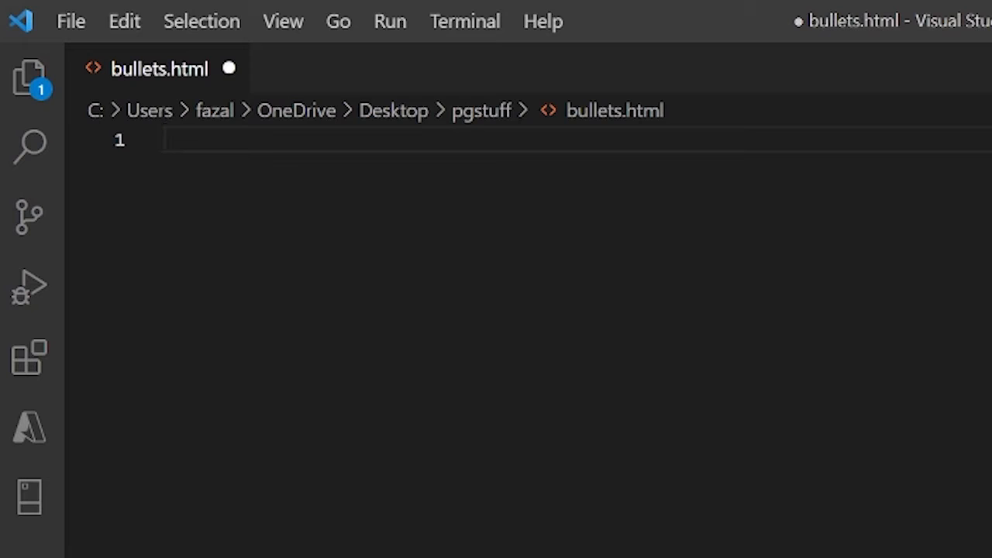
Step: Write the heading <h1>3 Foods that are good</h1> on line 1 and start a new line
{"action": "type", "text": "<"}
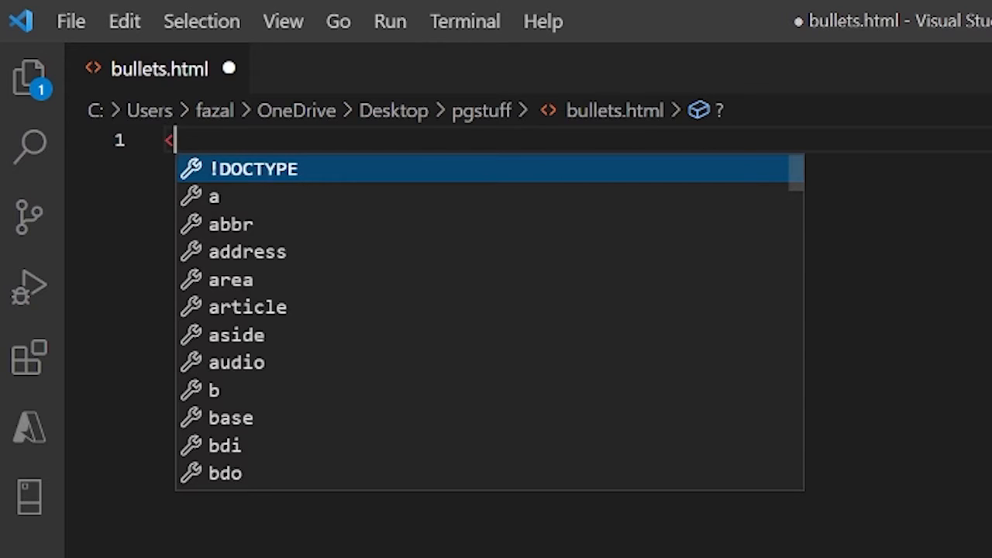
{"action": "type", "text": "h1></h1>"}
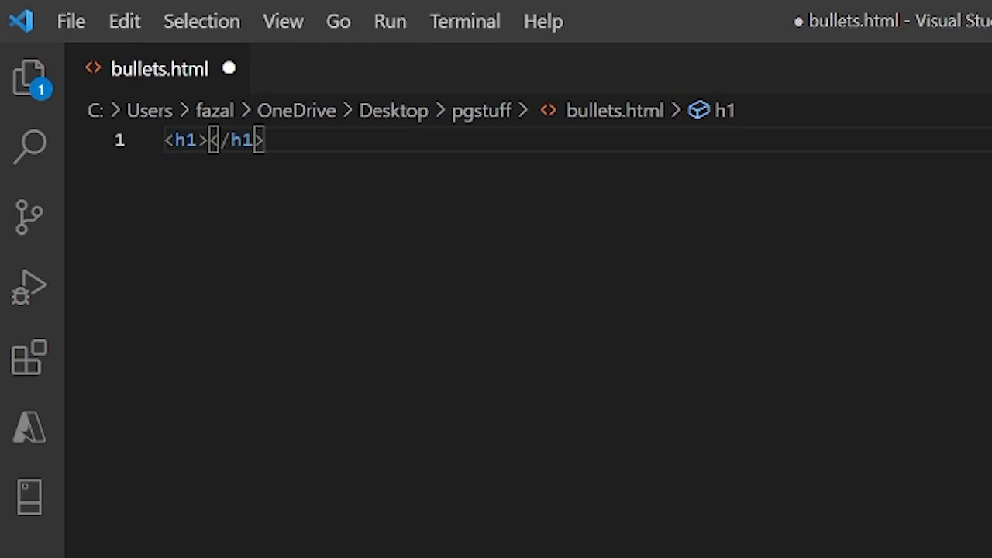
{"action": "type", "text": "3 Foods"}
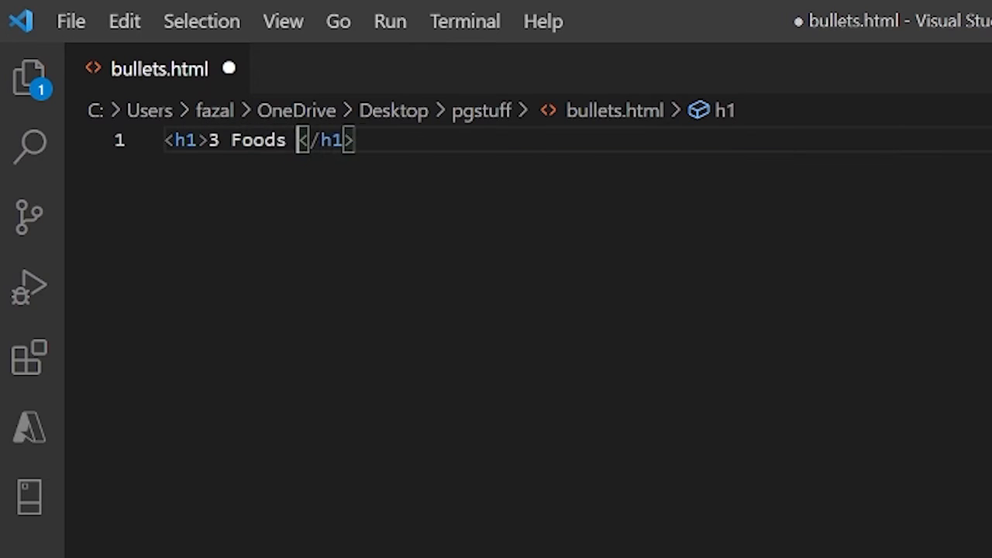
{"action": "type", "text": "that are good"}
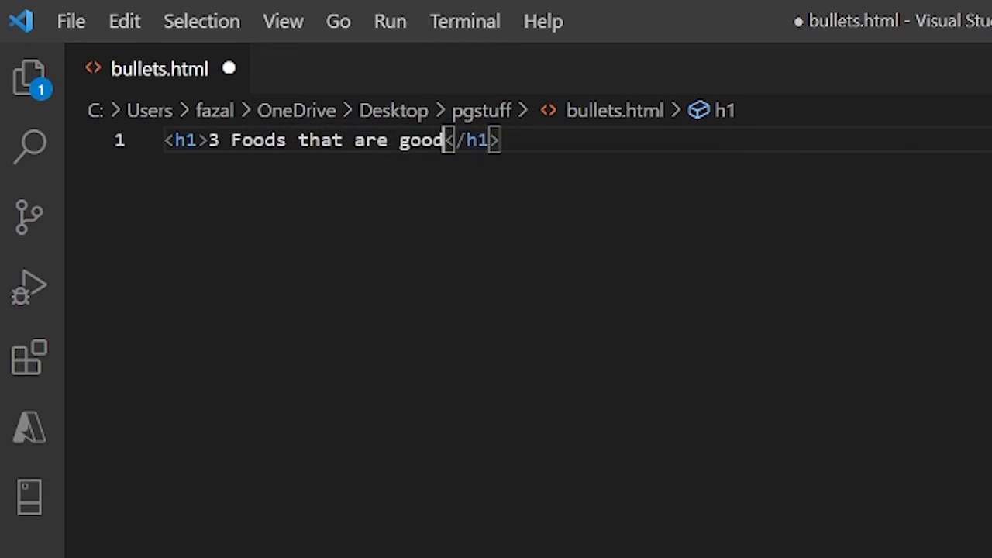
{"action": "key", "text": "Enter"}
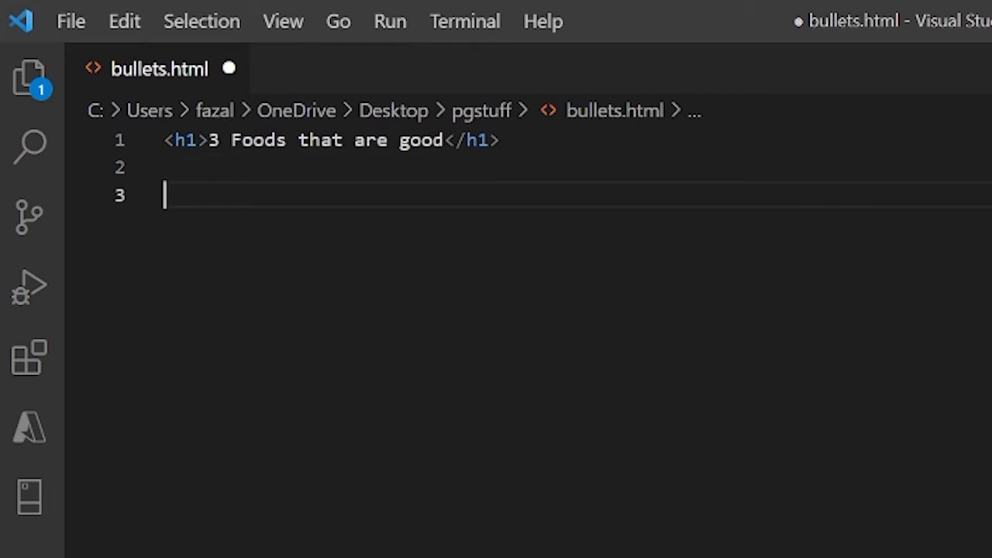
Step: Add a <ul> list below the heading with a first <li> item 'Chicken'
{"action": "type", "text": "<ul></ul>"}
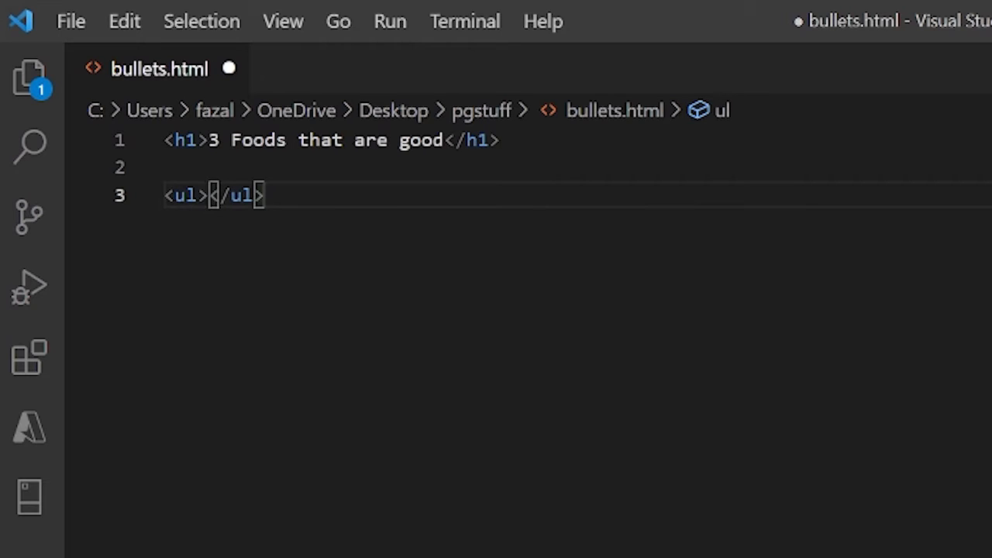
{"action": "key", "text": "Enter"}
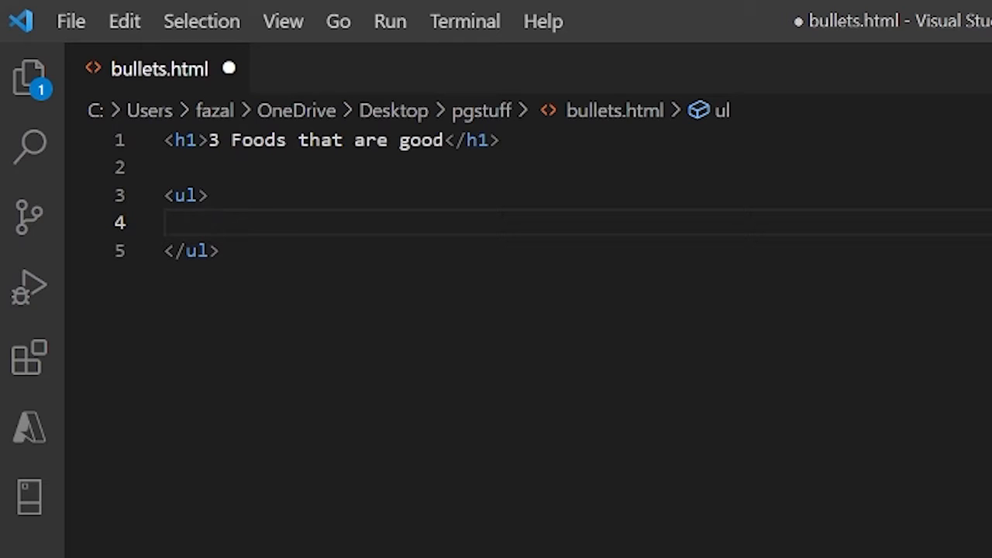
{"action": "key", "text": "Enter"}
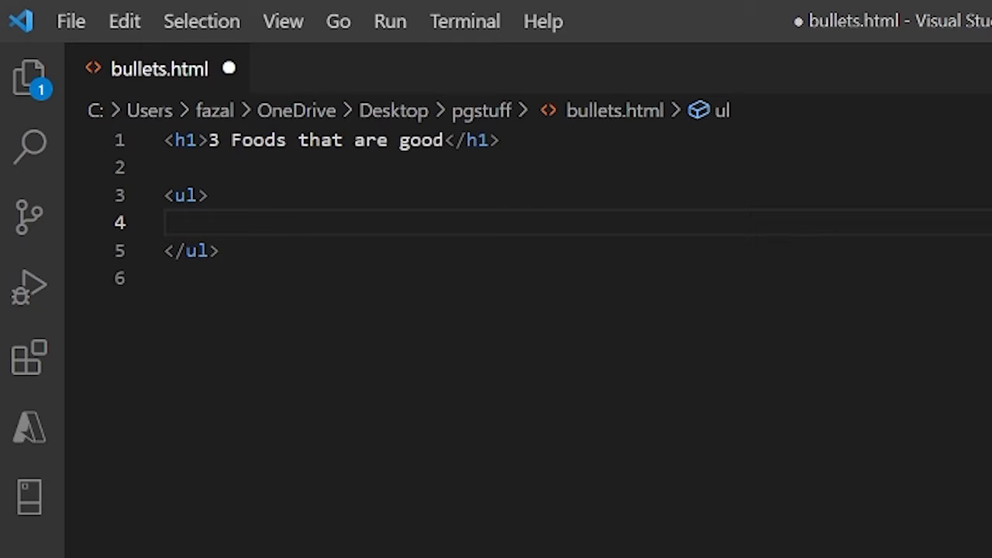
{"action": "type", "text": "<l"}
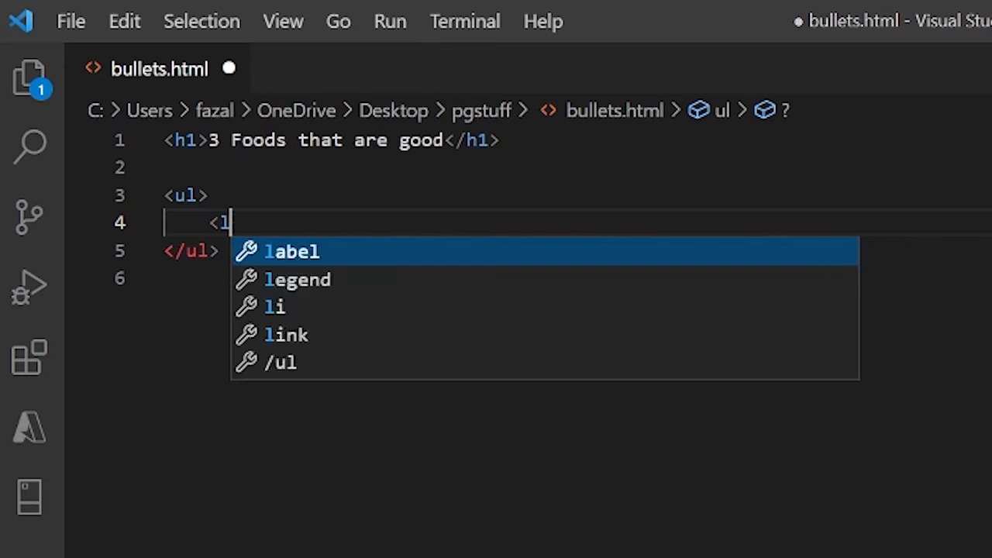
{"action": "type", "text": "i></li>"}
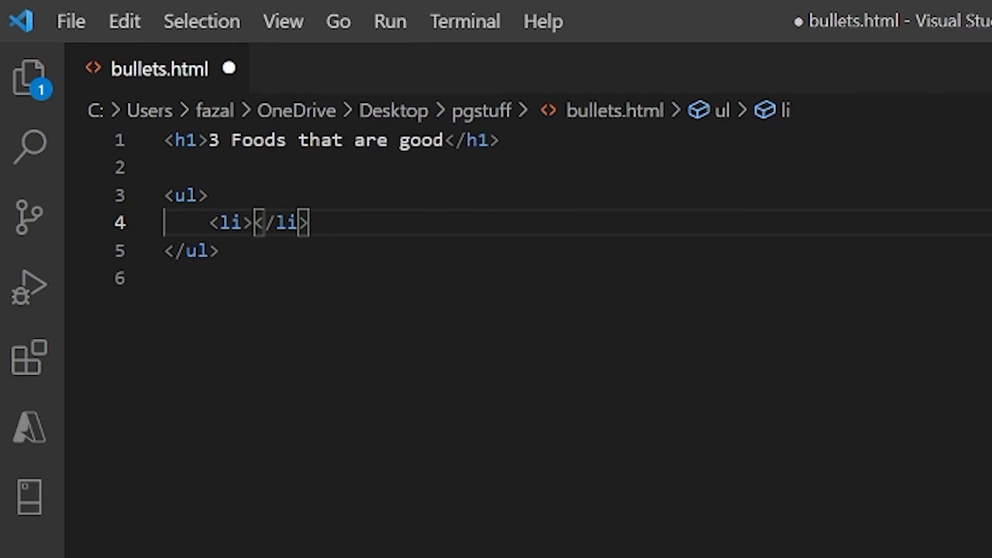
{"action": "type", "text": "Chicken"}
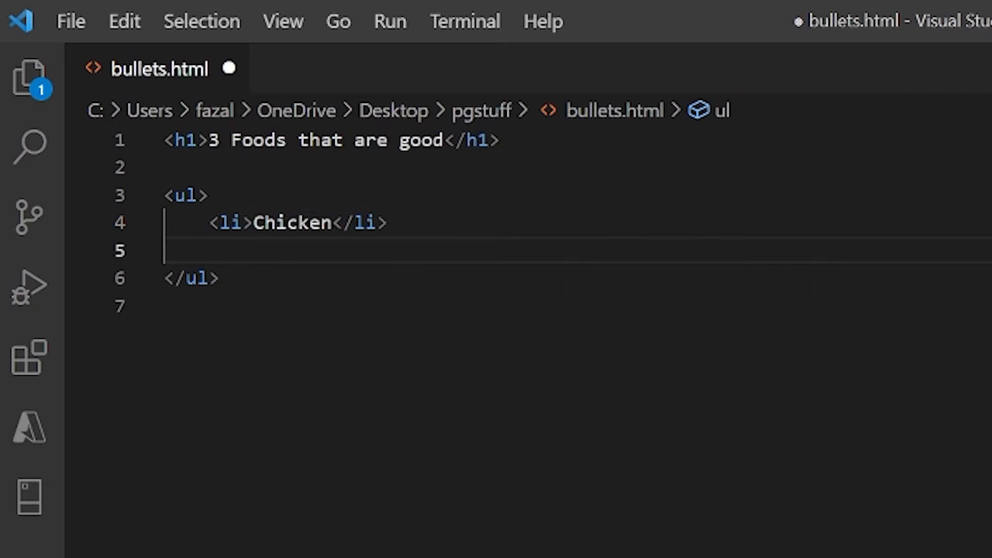
{"action": "mouse_move", "coordinate": [711, 279]}
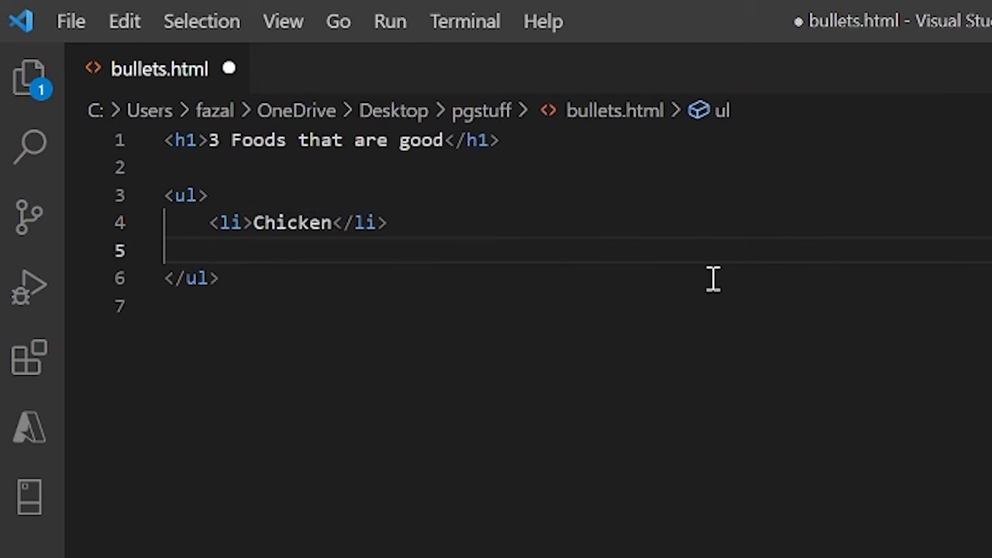
Step: Add two more list items, 'Pizza' and 'Cookies', after Chicken
{"action": "type", "text": "<"}
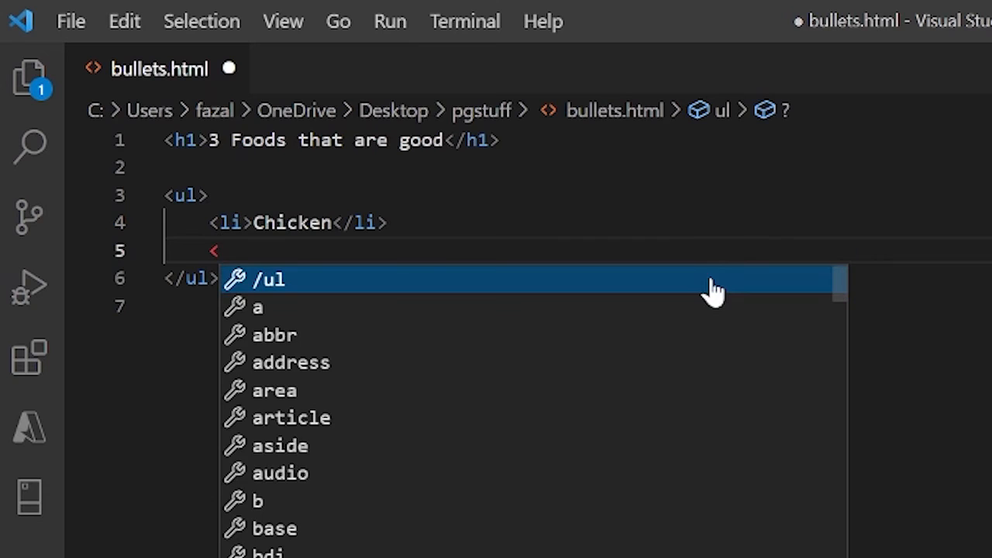
{"action": "type", "text": "li></li>"}
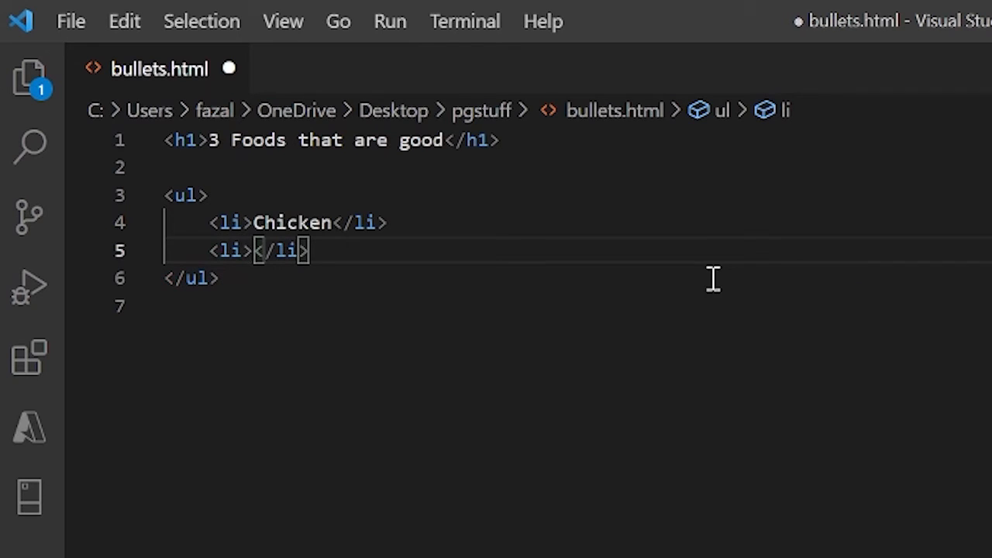
{"action": "type", "text": "Piz"}
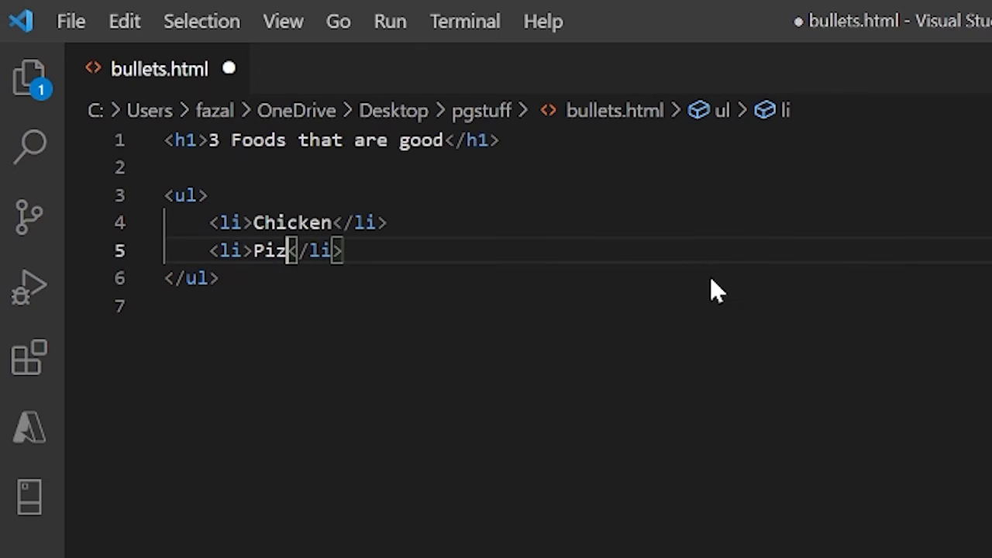
{"action": "type", "text": "za"}
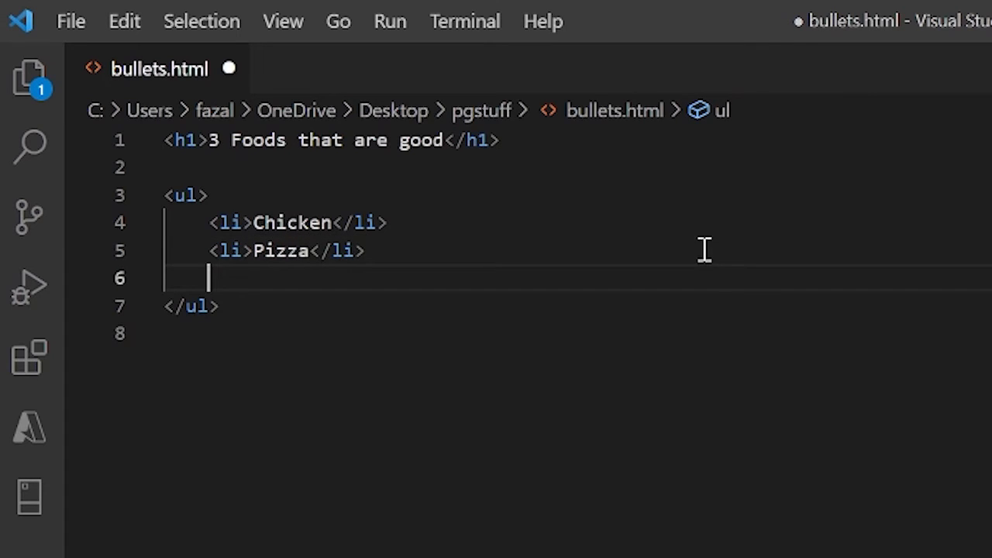
{"action": "type", "text": "<"}
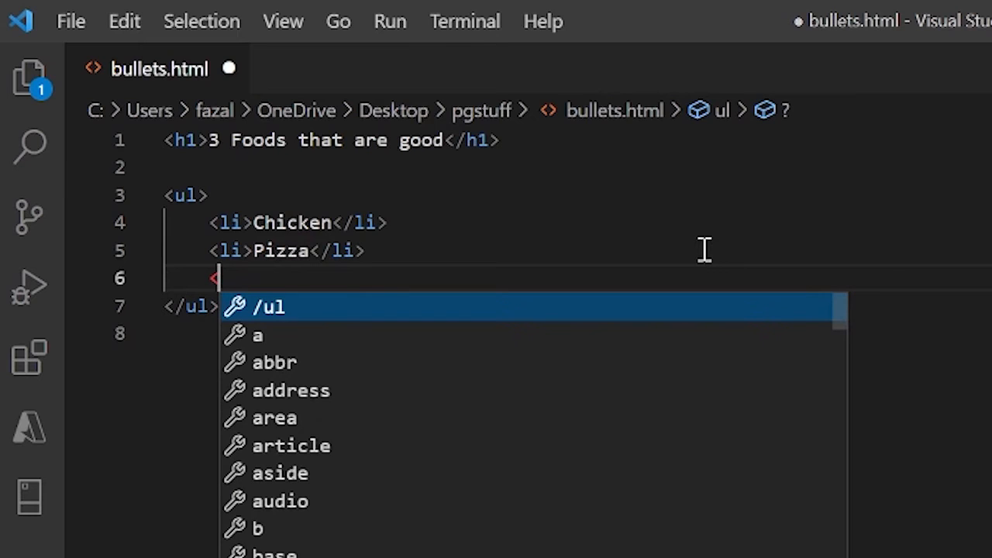
{"action": "type", "text": "li></li>"}
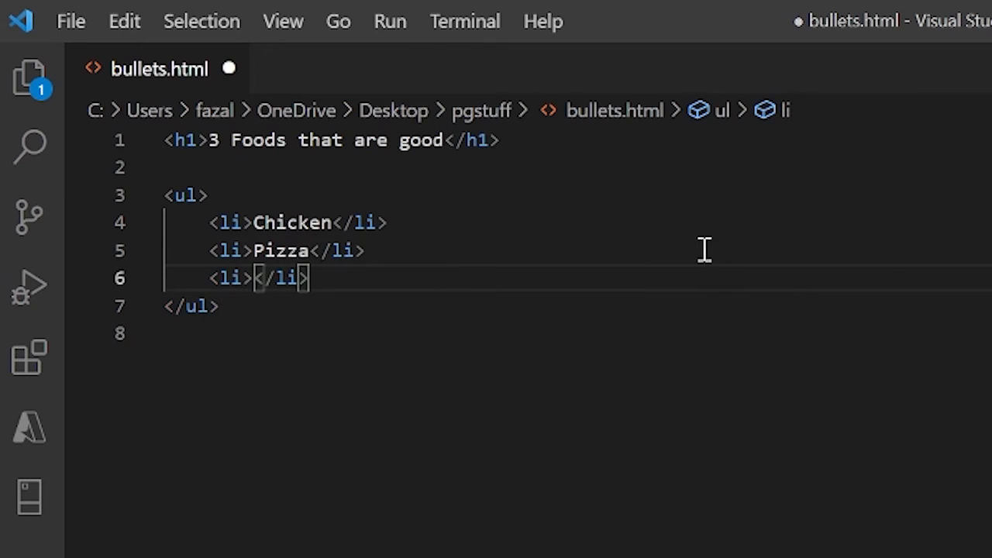
{"action": "type", "text": "Cookies"}
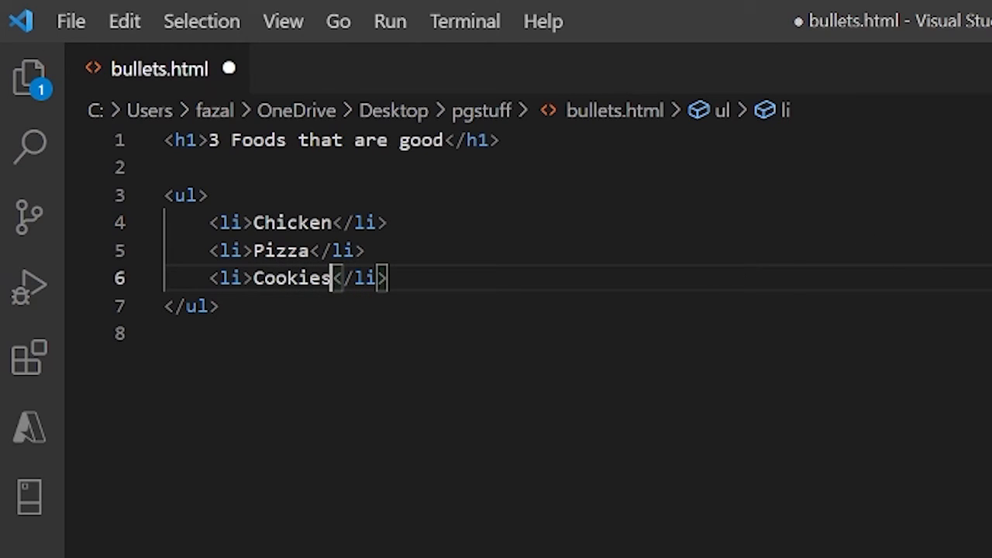
{"action": "mouse_move", "coordinate": [632, 519]}
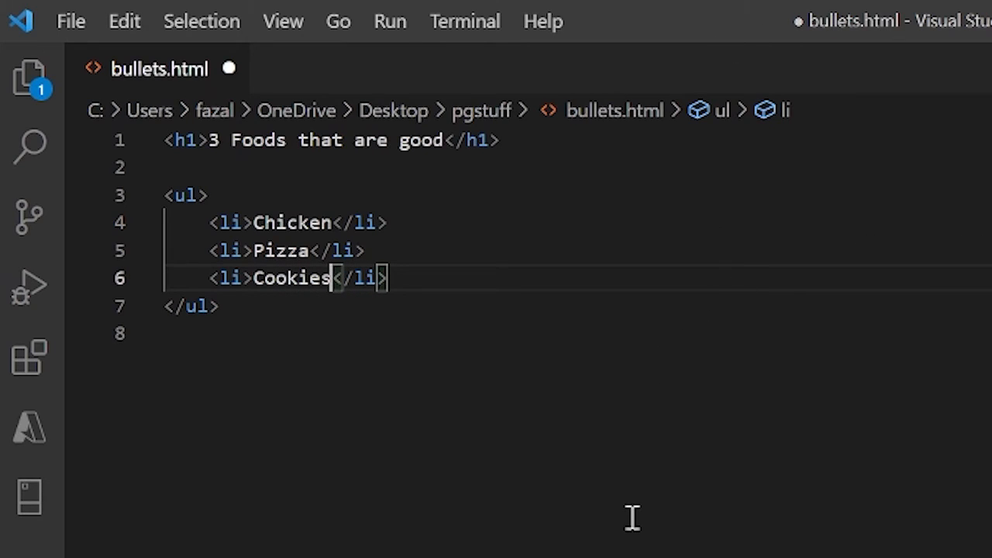
{"action": "mouse_move", "coordinate": [581, 455]}
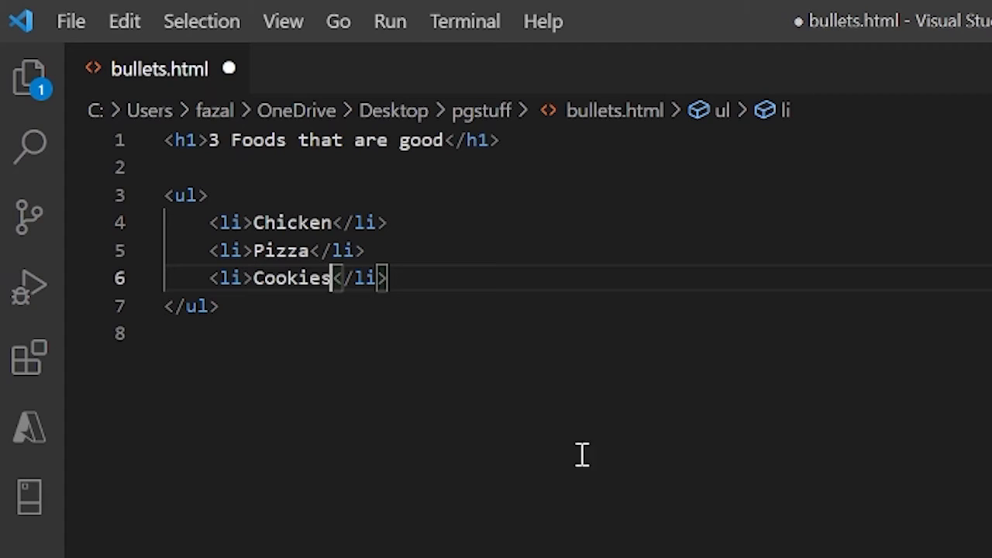
{"action": "mouse_move", "coordinate": [659, 336]}
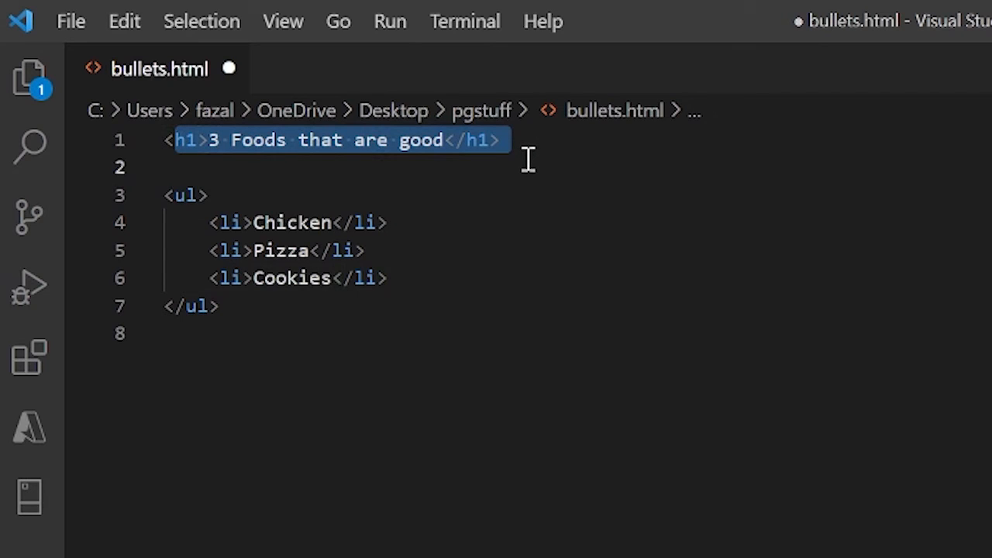
{"action": "left_click", "coordinate": [206, 195]}
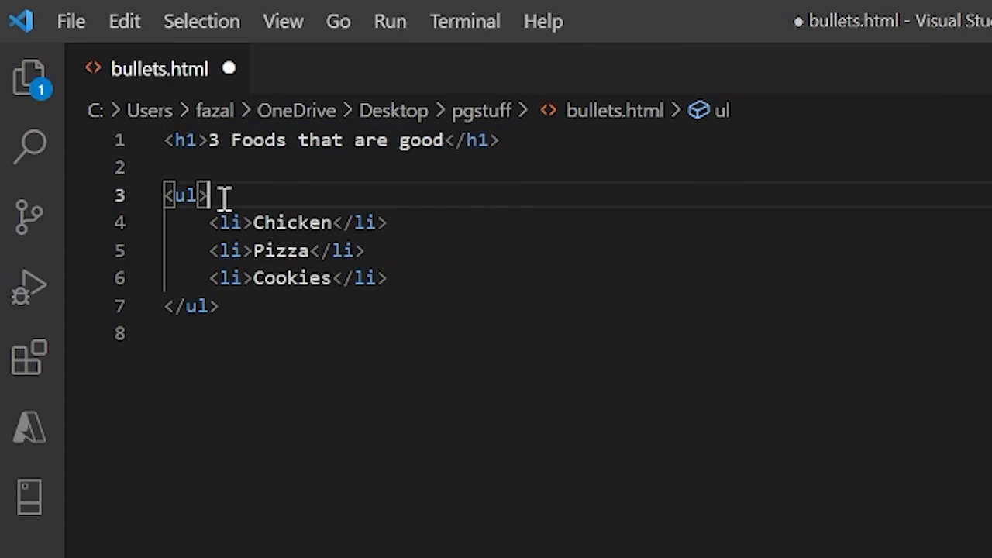
{"action": "left_click", "coordinate": [293, 333]}
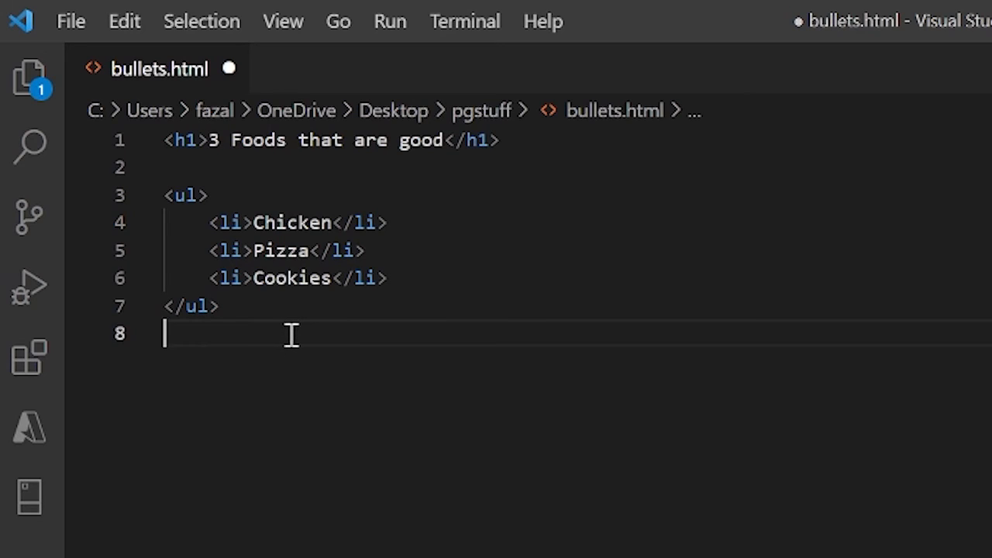
{"action": "mouse_move", "coordinate": [334, 304]}
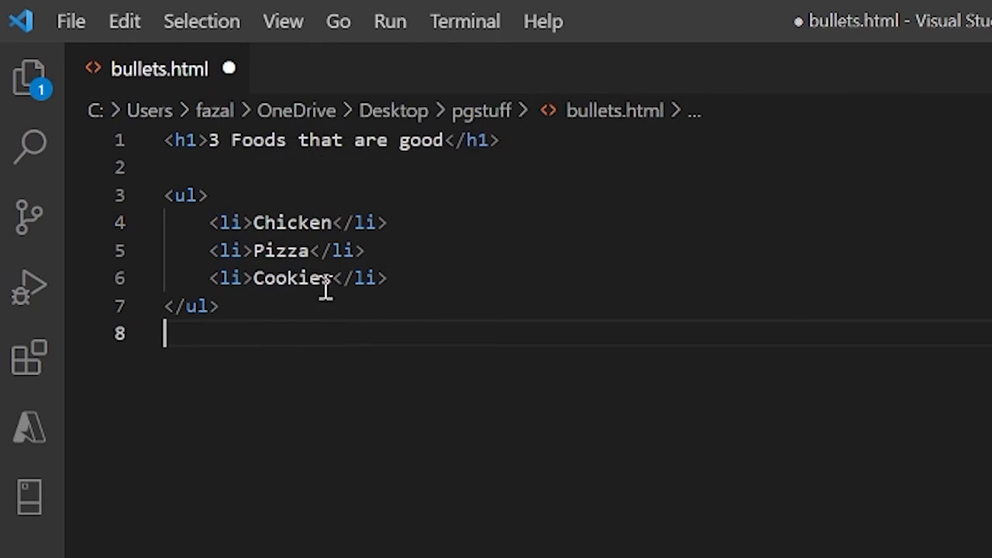
{"action": "left_click", "coordinate": [314, 250]}
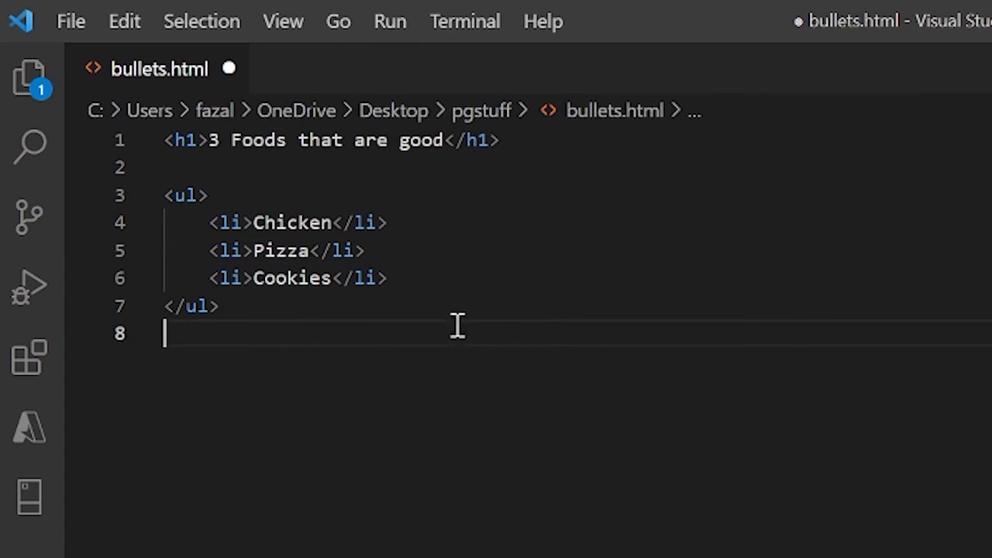
{"action": "left_click", "coordinate": [70, 21]}
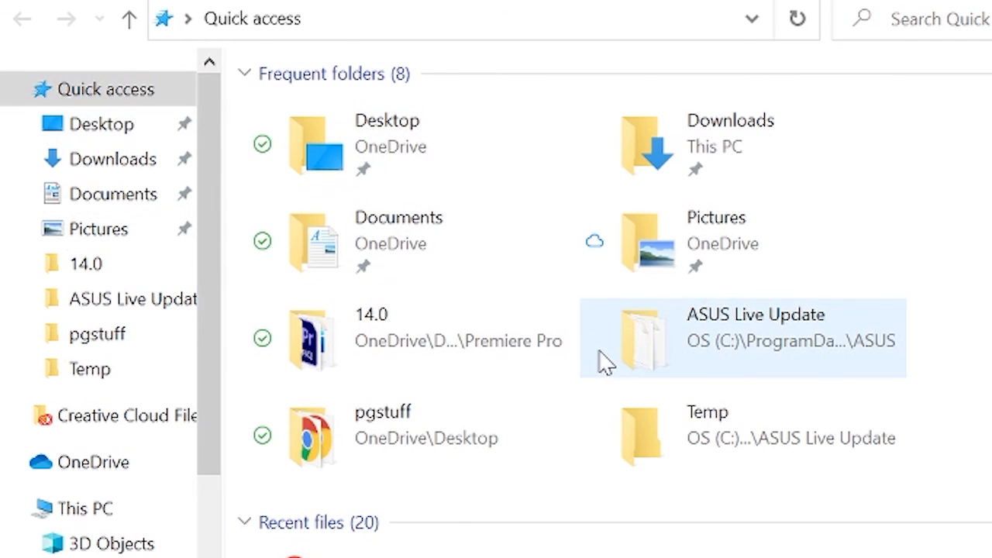
{"action": "mouse_move", "coordinate": [604, 326]}
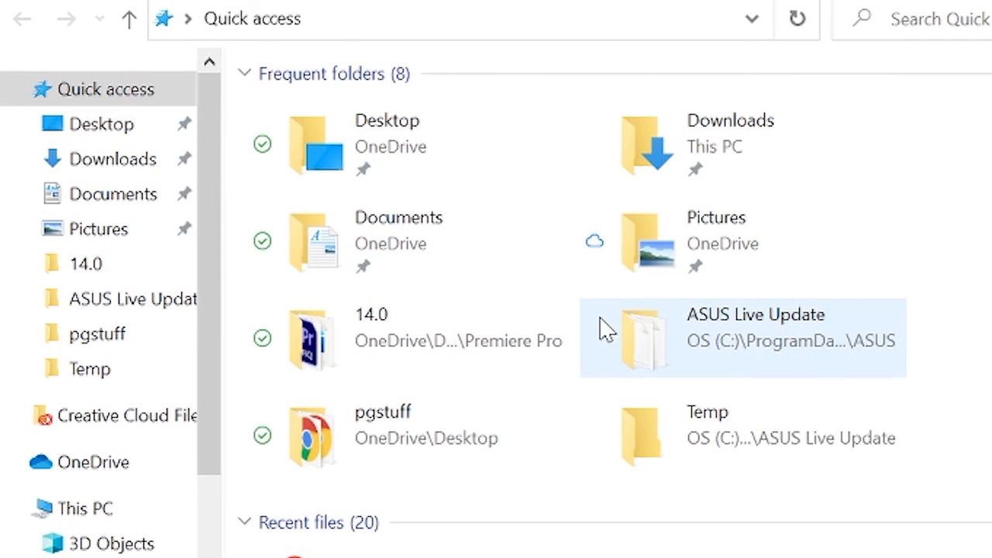
{"action": "mouse_move", "coordinate": [694, 295]}
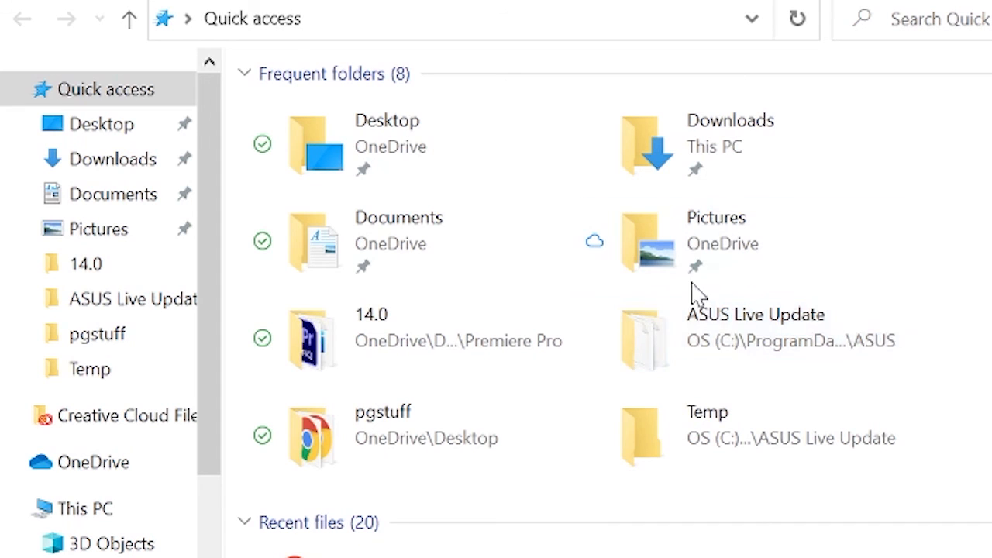
Step: Scroll Quick access down to Recent files to find bullets
{"action": "scroll", "scroll_direction": "down", "scroll_amount": 3}
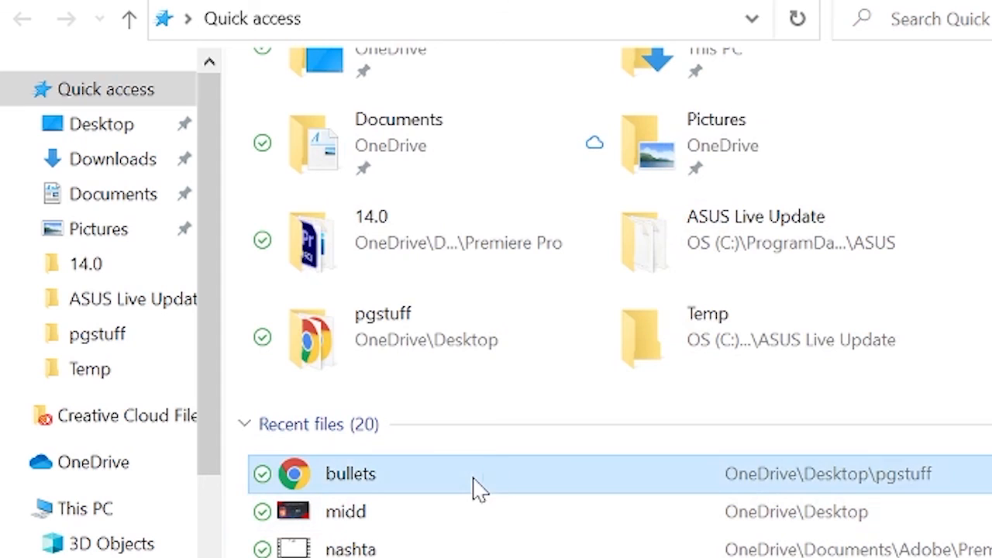
Step: Open bullets in Chrome and deselect the '3 Foods that are good' heading
{"action": "double_click", "coordinate": [350, 474]}
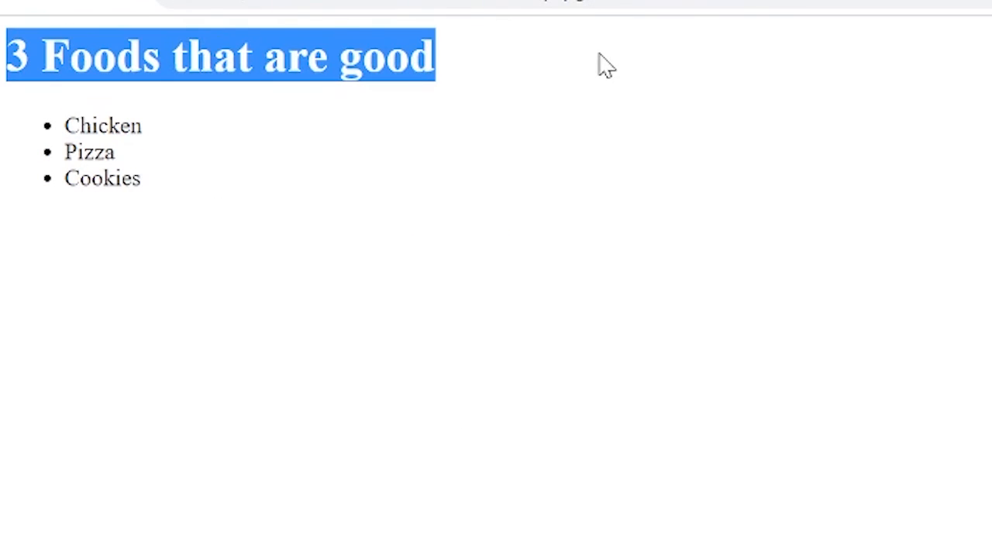
{"action": "mouse_move", "coordinate": [74, 152]}
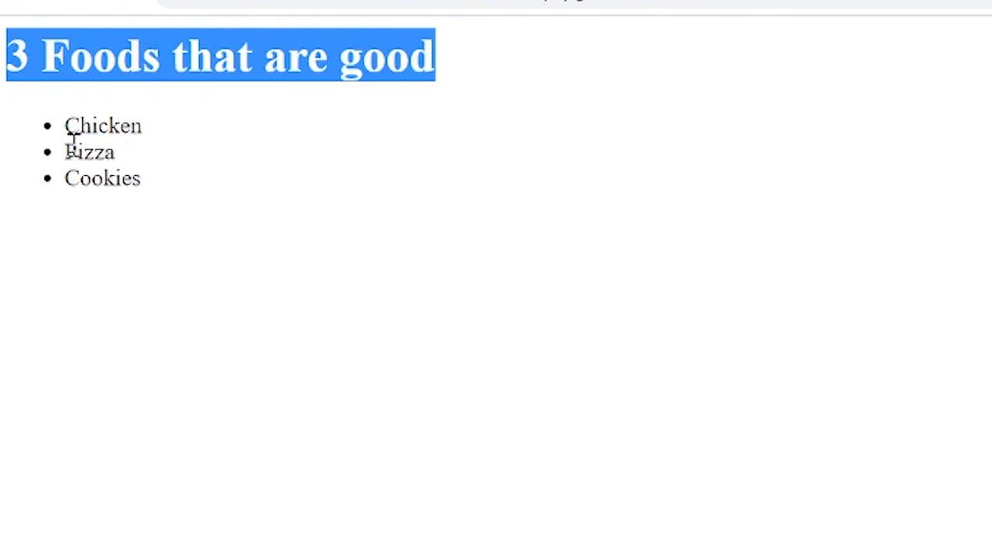
{"action": "left_click", "coordinate": [518, 180]}
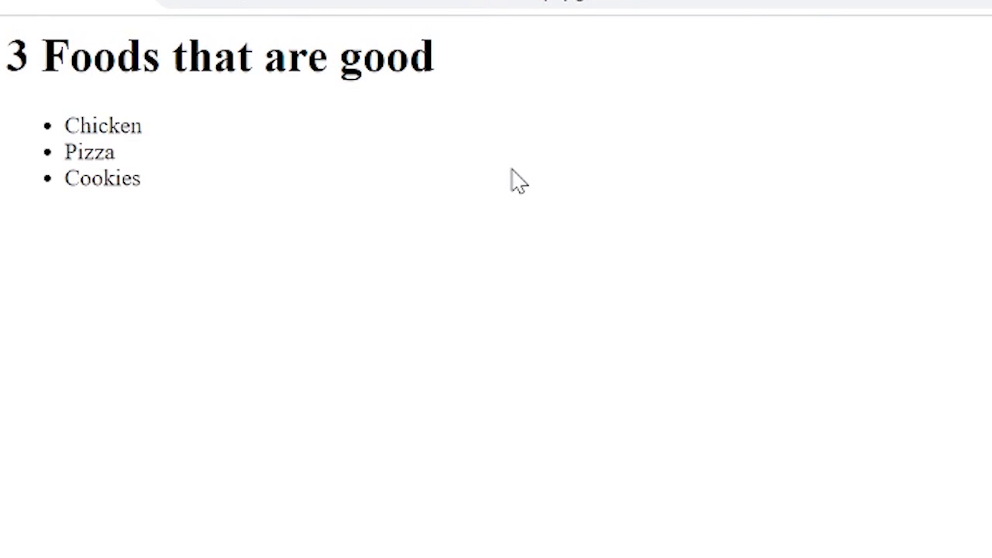